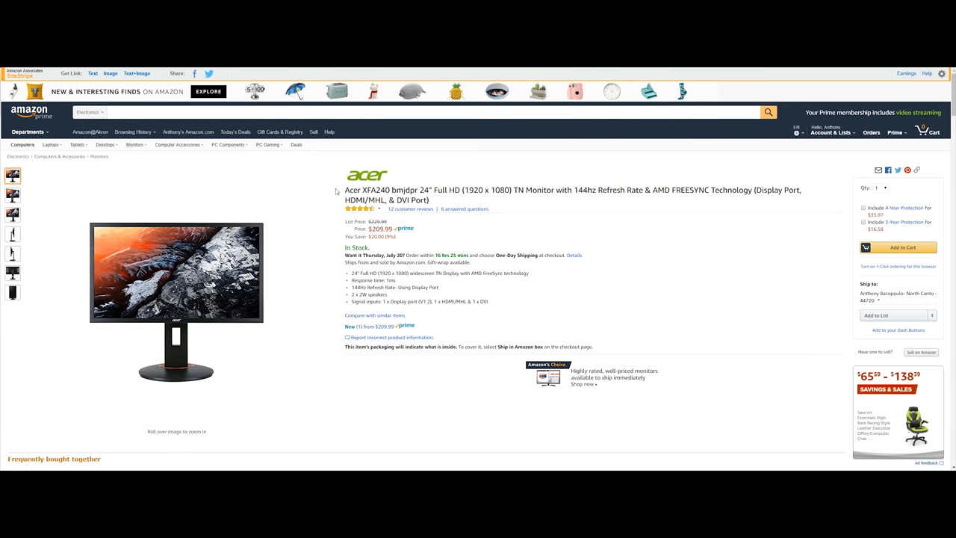
Read through the Acer monitor's title (AMD) and first feature bullets by highlighting words.
{"action": "double_click", "coordinate": [373, 190]}
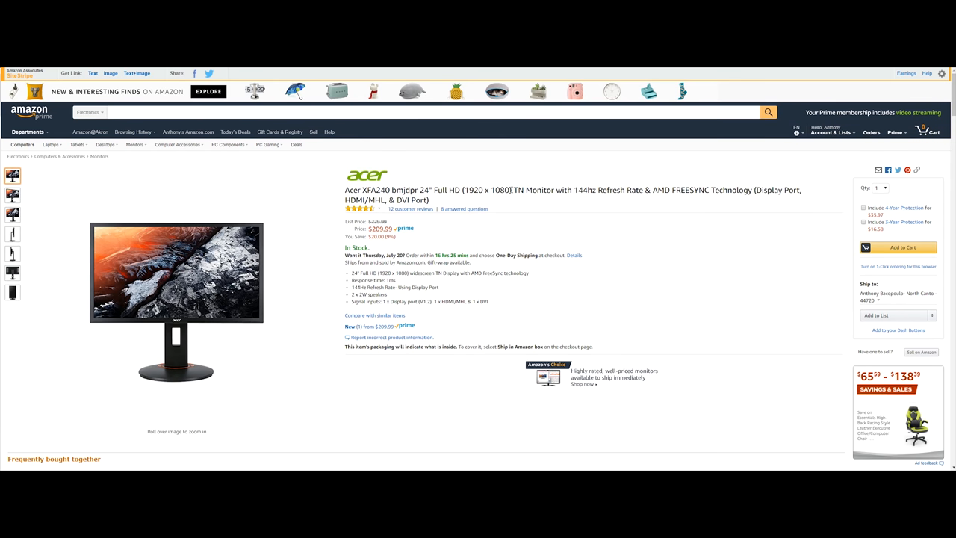
{"action": "double_click", "coordinate": [529, 190]}
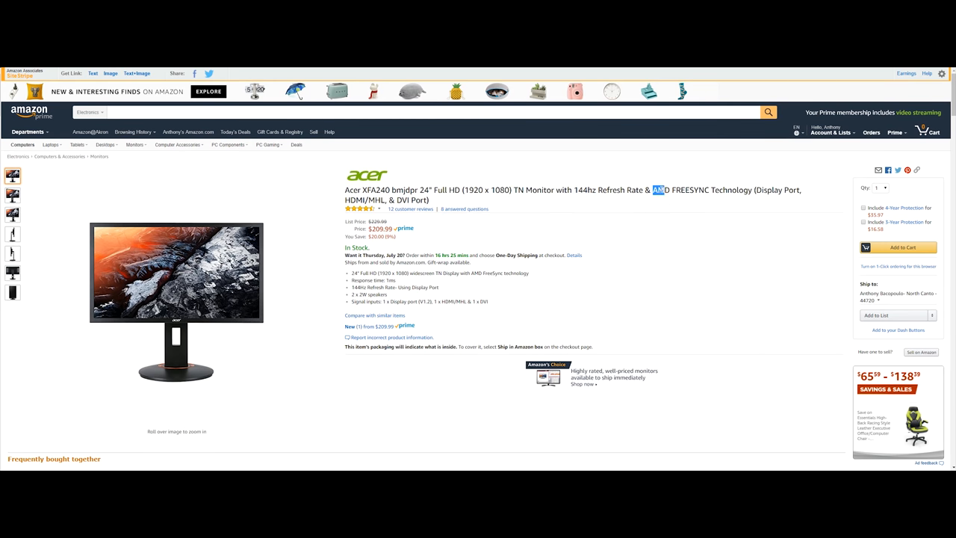
{"action": "double_click", "coordinate": [700, 189]}
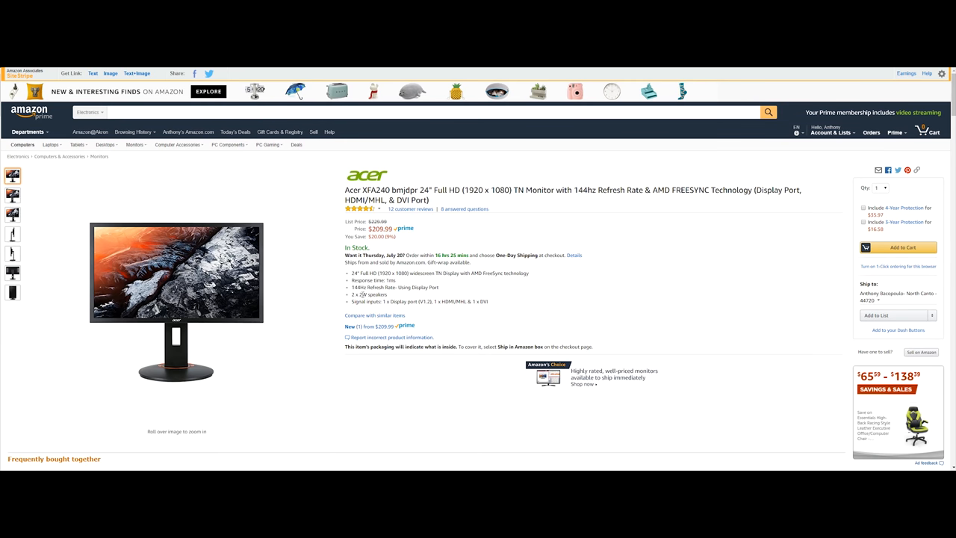
{"action": "double_click", "coordinate": [373, 272]}
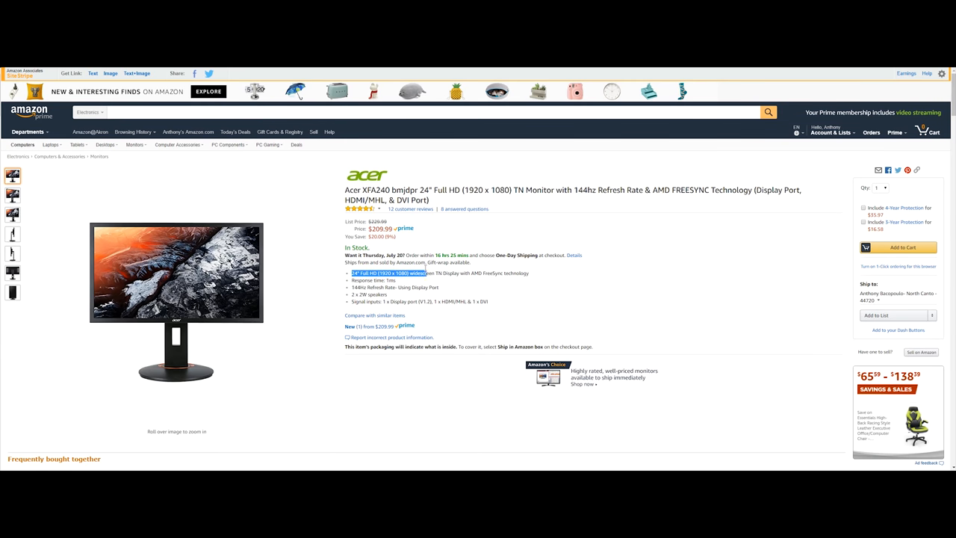
{"action": "left_click_drag", "start_coordinate": [426, 271], "coordinate": [515, 272]}
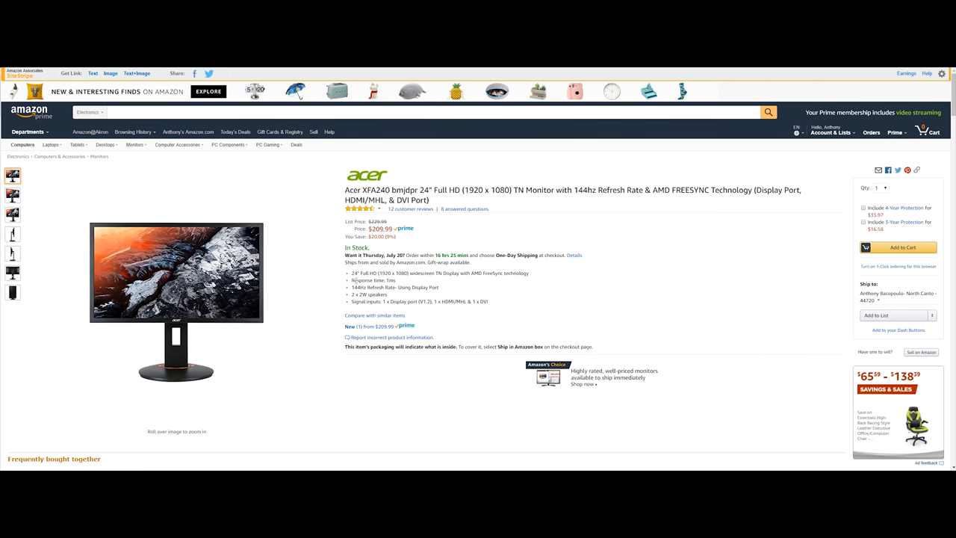
{"action": "double_click", "coordinate": [365, 281]}
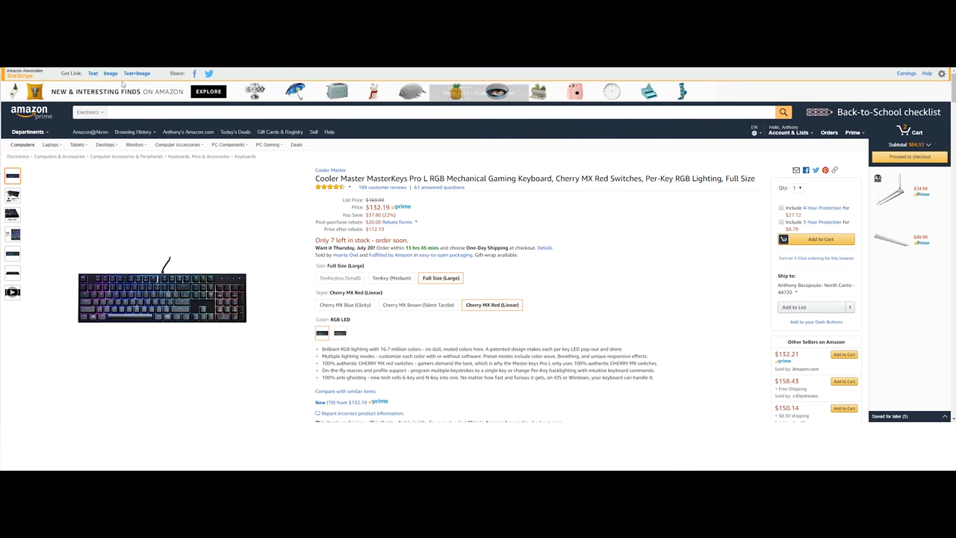
View the Cooler Master keyboard listing full screen and read its title and feature lines.
{"action": "key", "text": "f11"}
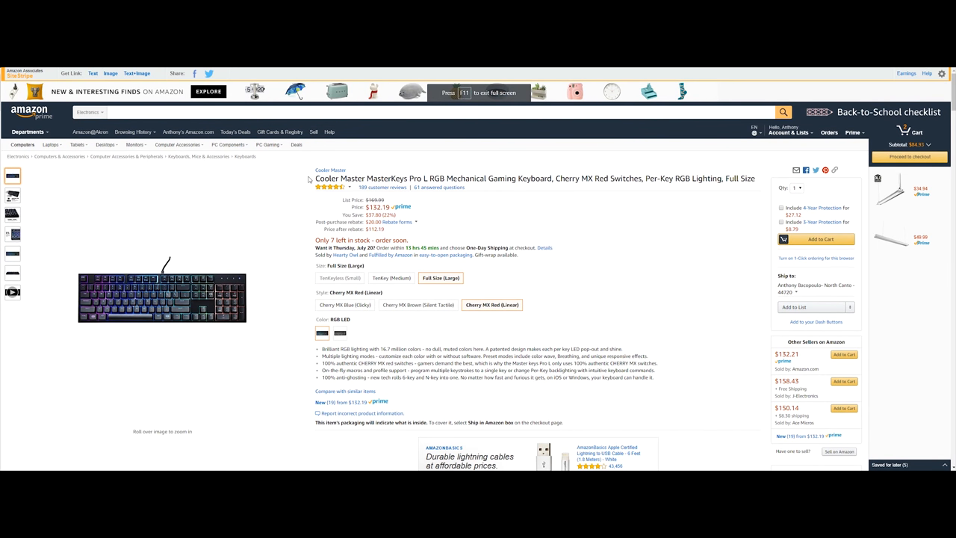
{"action": "double_click", "coordinate": [356, 178]}
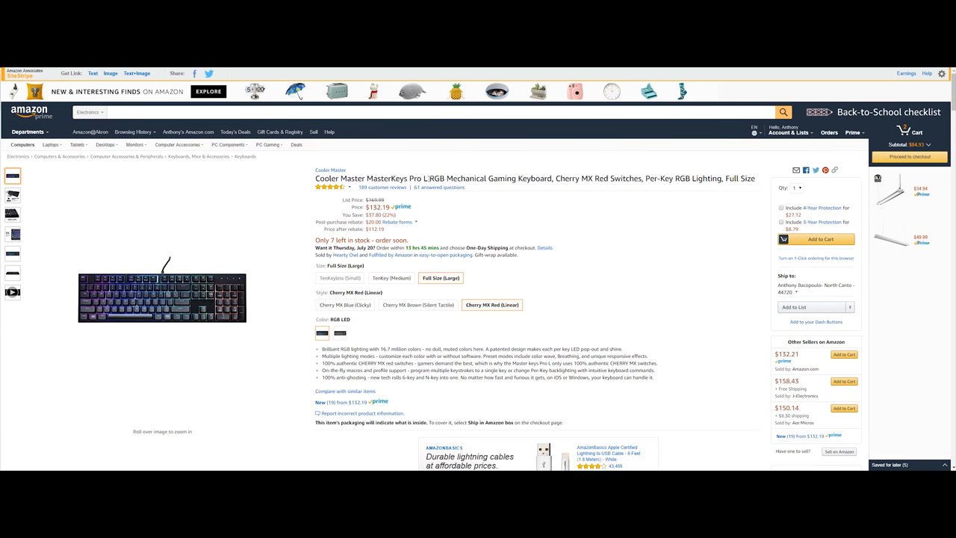
{"action": "double_click", "coordinate": [490, 177]}
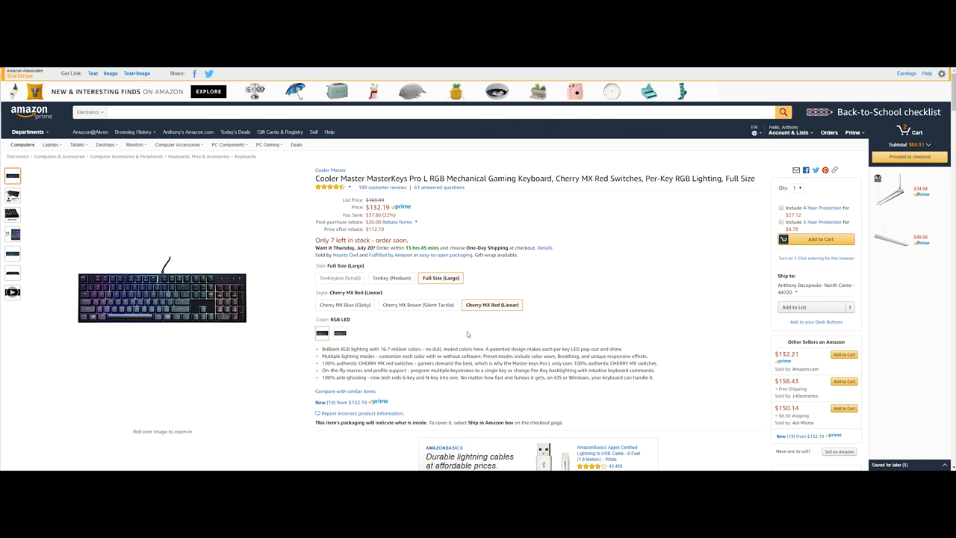
{"action": "left_click", "coordinate": [340, 305]}
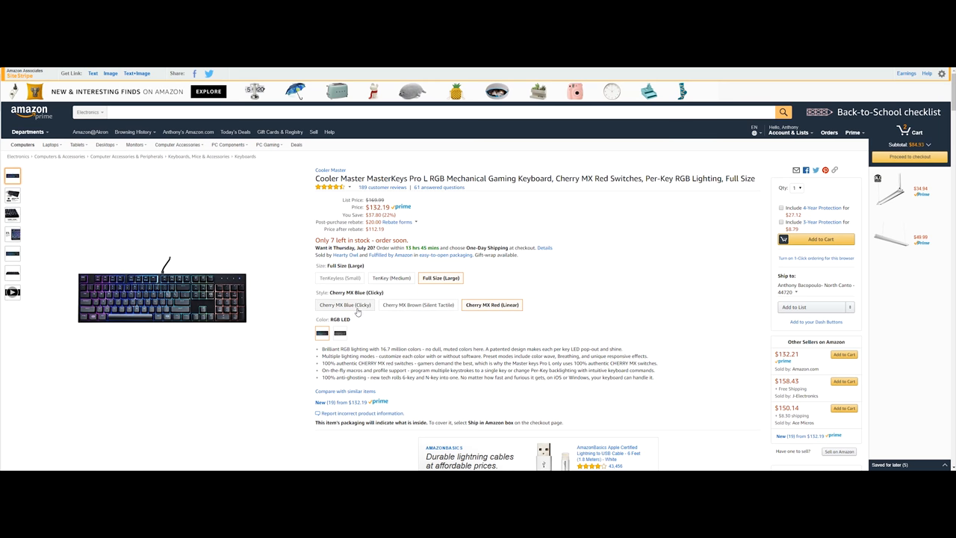
{"action": "left_click", "coordinate": [492, 305]}
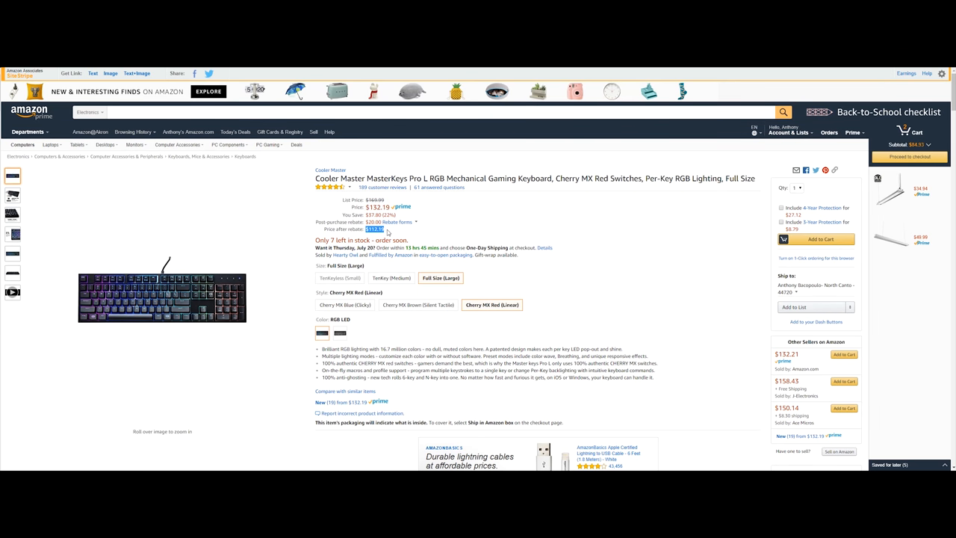
{"action": "mouse_move", "coordinate": [500, 280]}
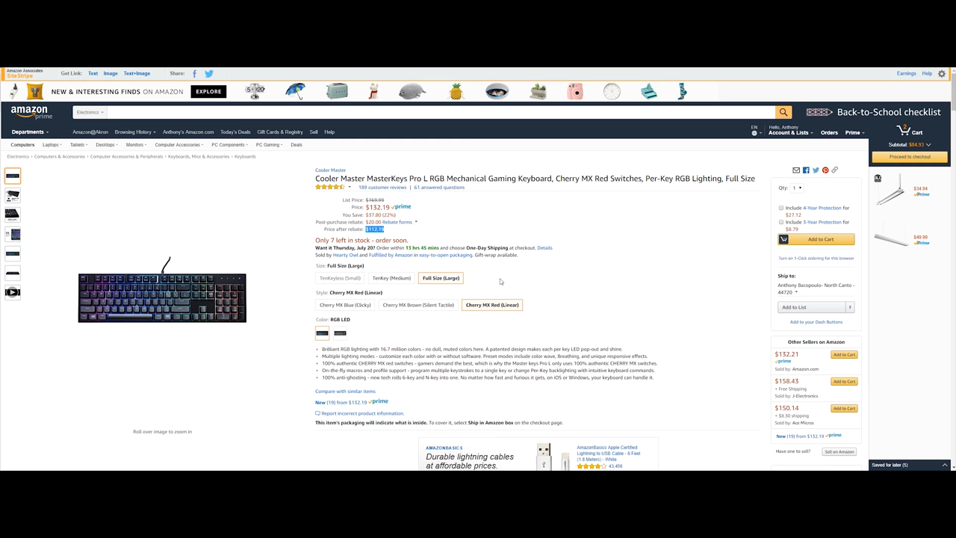
{"action": "mouse_move", "coordinate": [469, 281]}
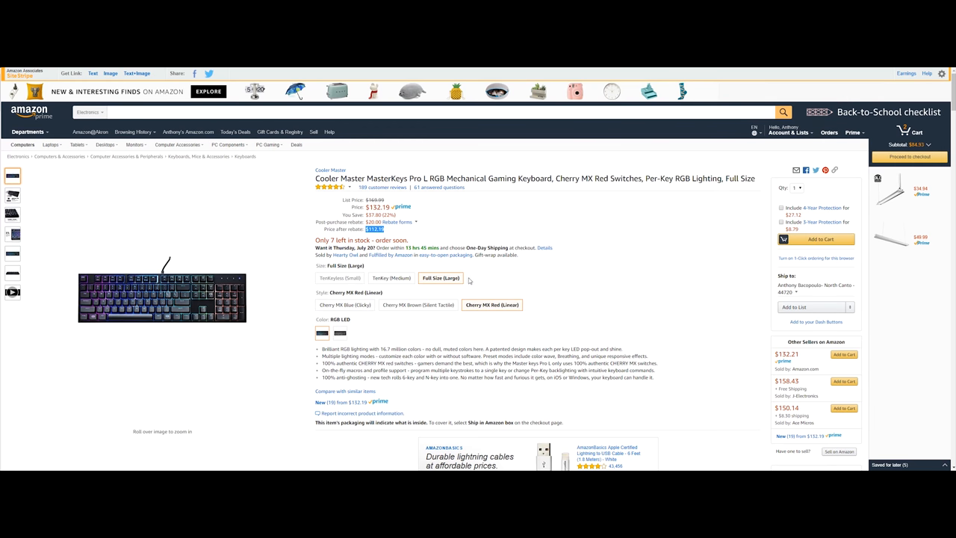
{"action": "mouse_move", "coordinate": [321, 350]}
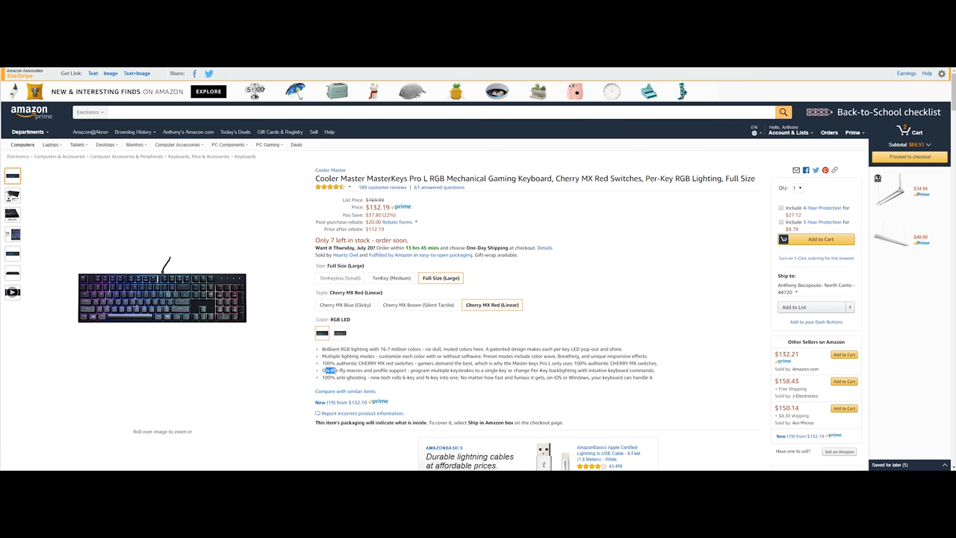
{"action": "double_click", "coordinate": [364, 371]}
{"action": "type", "text": "B00IG3GSQ8"}
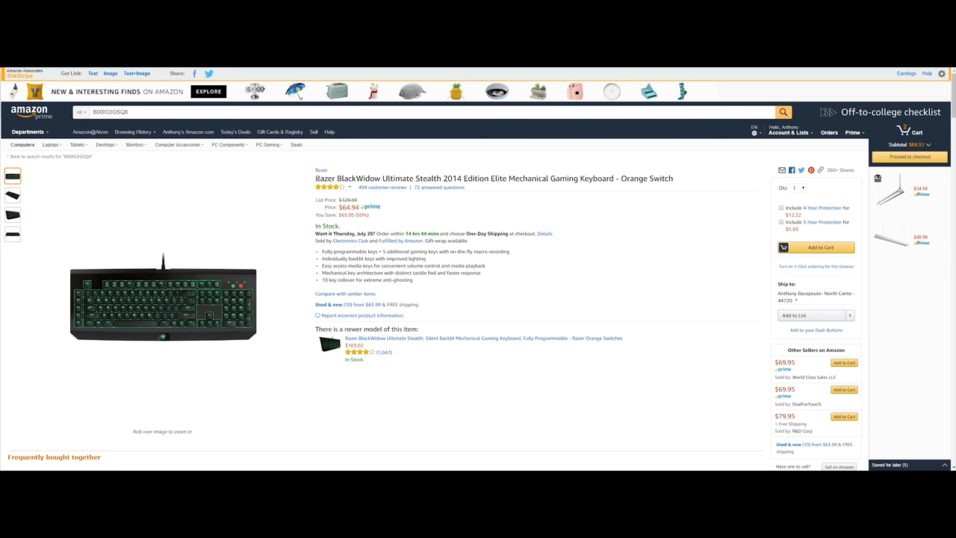
Read the Razer keyboard's title and its media keys feature bullet by highlighting them.
{"action": "double_click", "coordinate": [389, 178]}
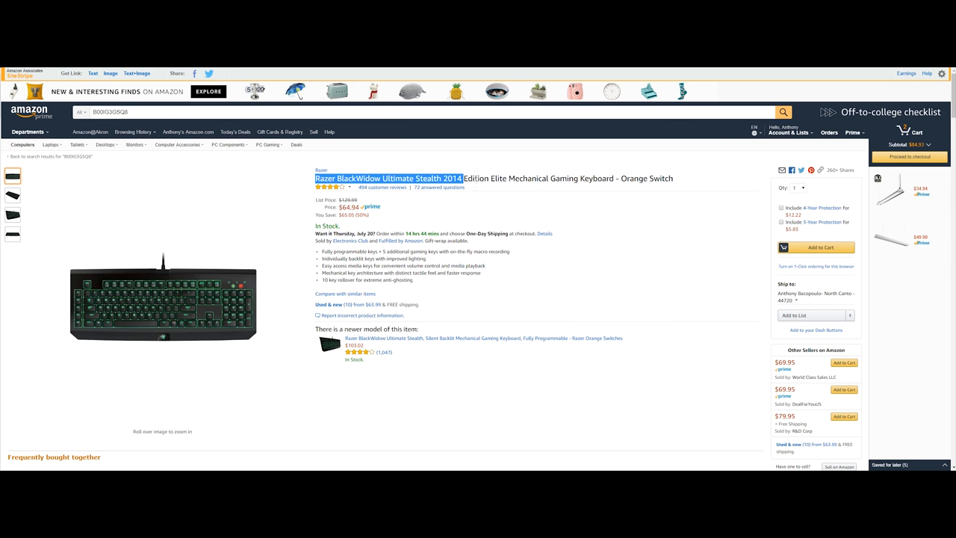
{"action": "double_click", "coordinate": [536, 179]}
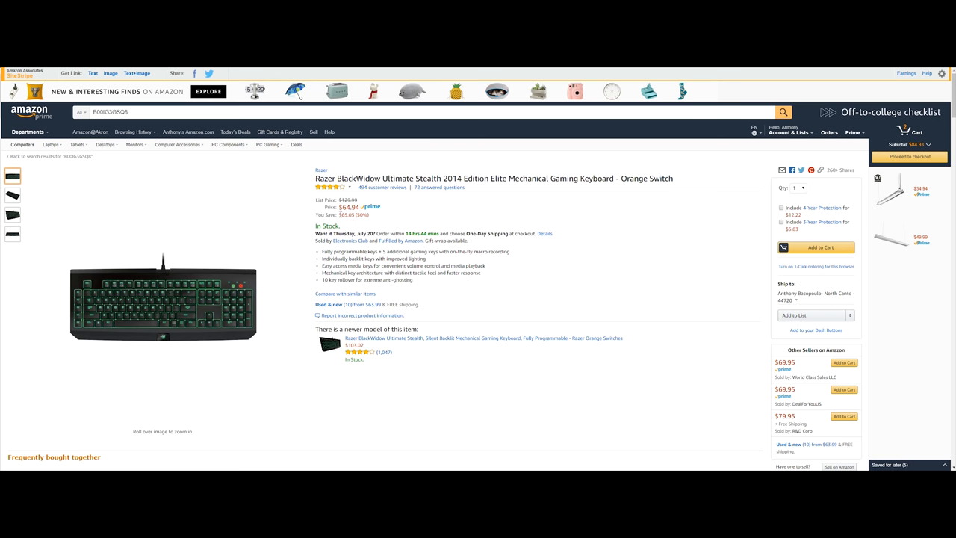
{"action": "double_click", "coordinate": [353, 215]}
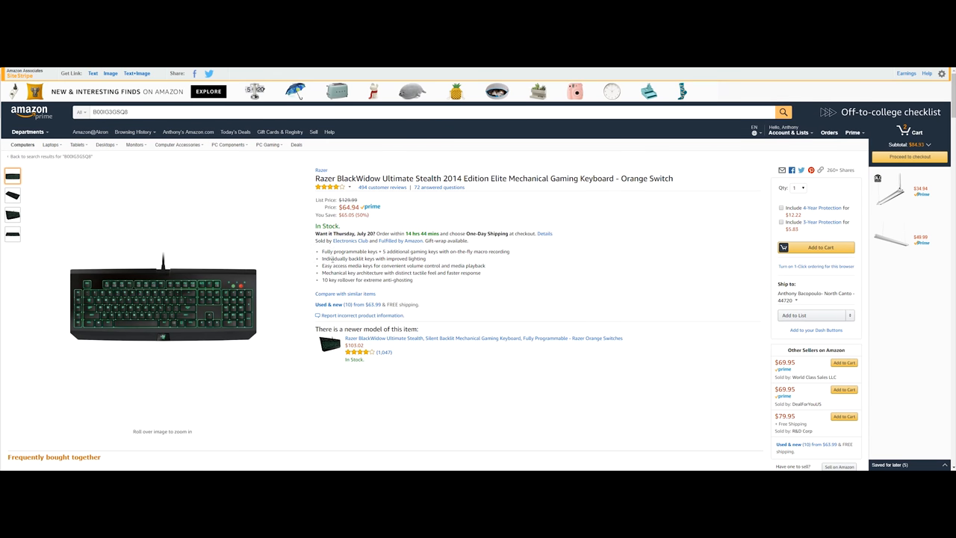
{"action": "double_click", "coordinate": [373, 251]}
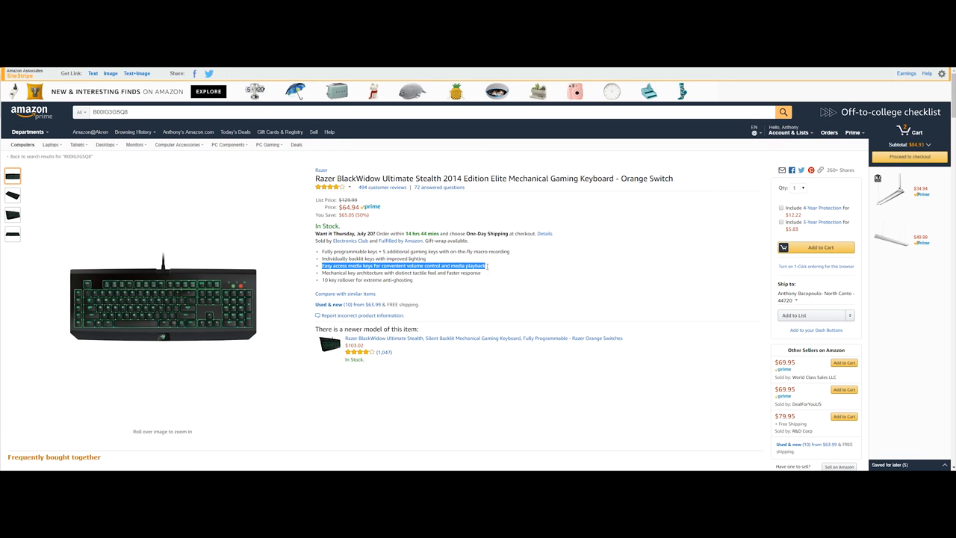
{"action": "mouse_move", "coordinate": [490, 269]}
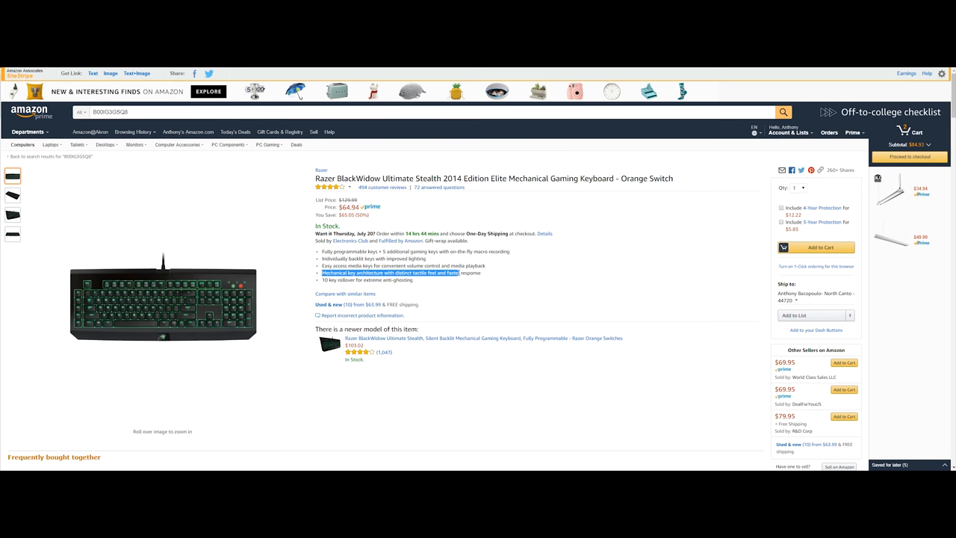
{"action": "left_click", "coordinate": [443, 284]}
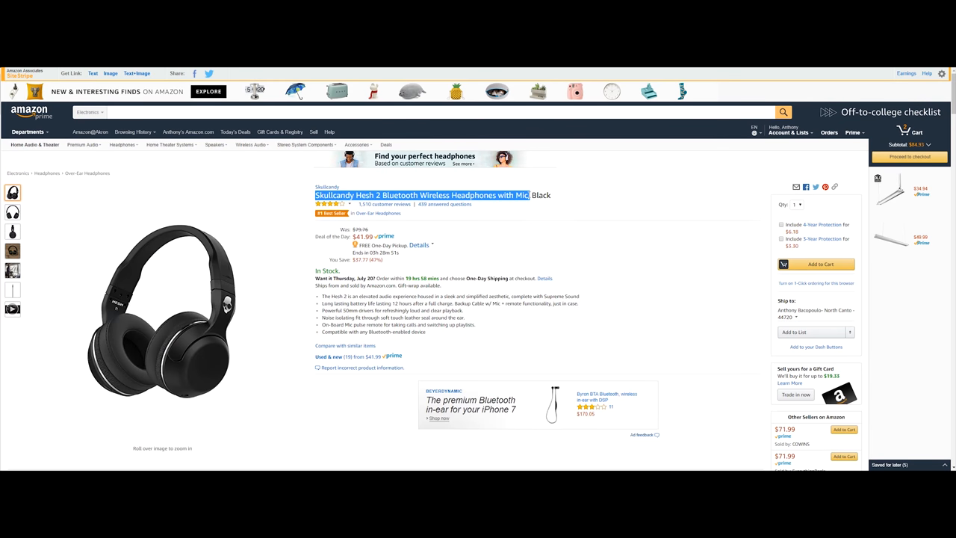
{"action": "mouse_move", "coordinate": [204, 204]}
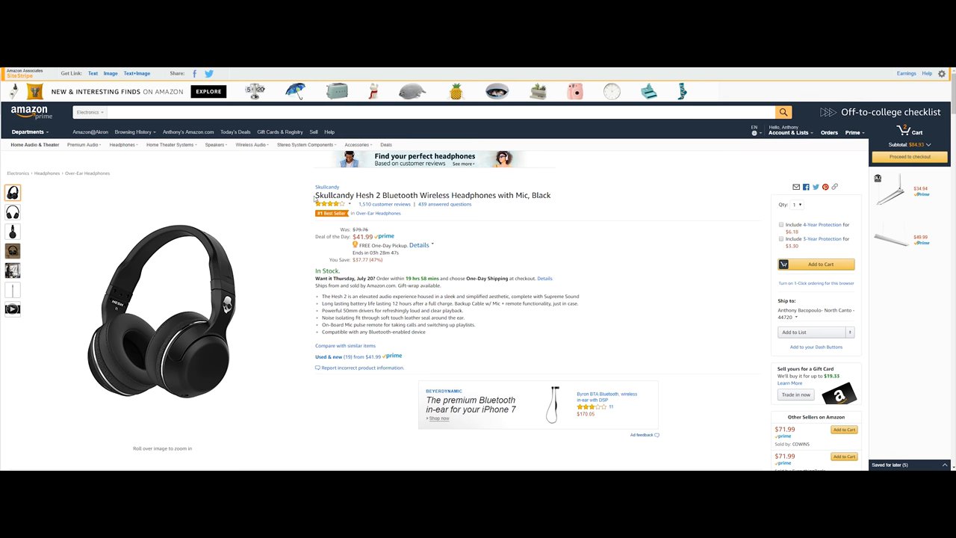
Read the Skullcandy Hesh 2 title and first headphone feature bullets by highlighting passages.
{"action": "double_click", "coordinate": [403, 194]}
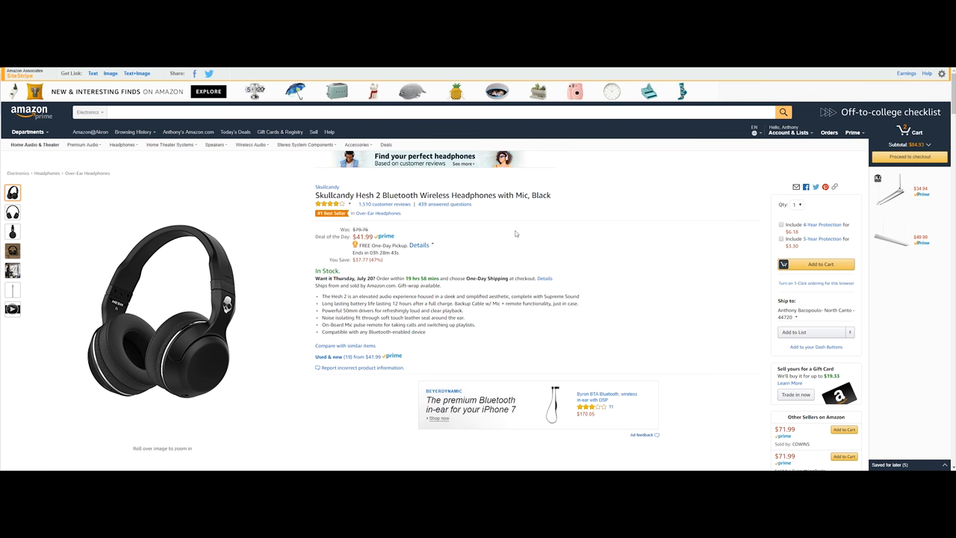
{"action": "double_click", "coordinate": [361, 236]}
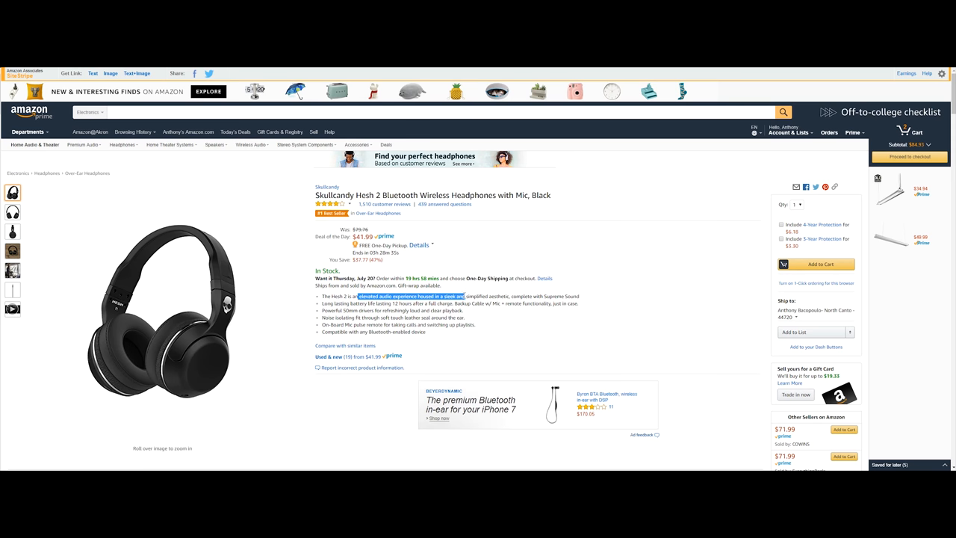
{"action": "left_click_drag", "start_coordinate": [463, 296], "coordinate": [535, 296]}
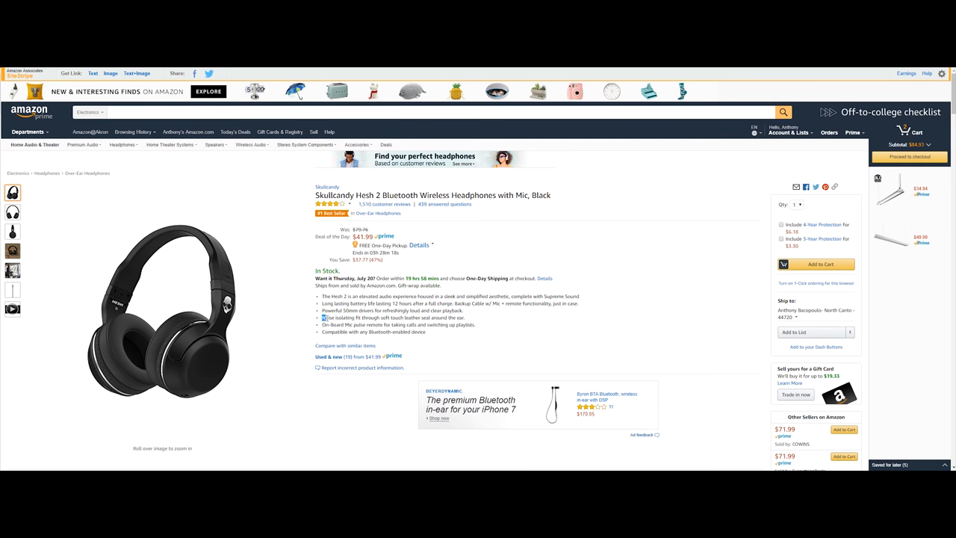
{"action": "left_click_drag", "start_coordinate": [323, 316], "coordinate": [463, 317]}
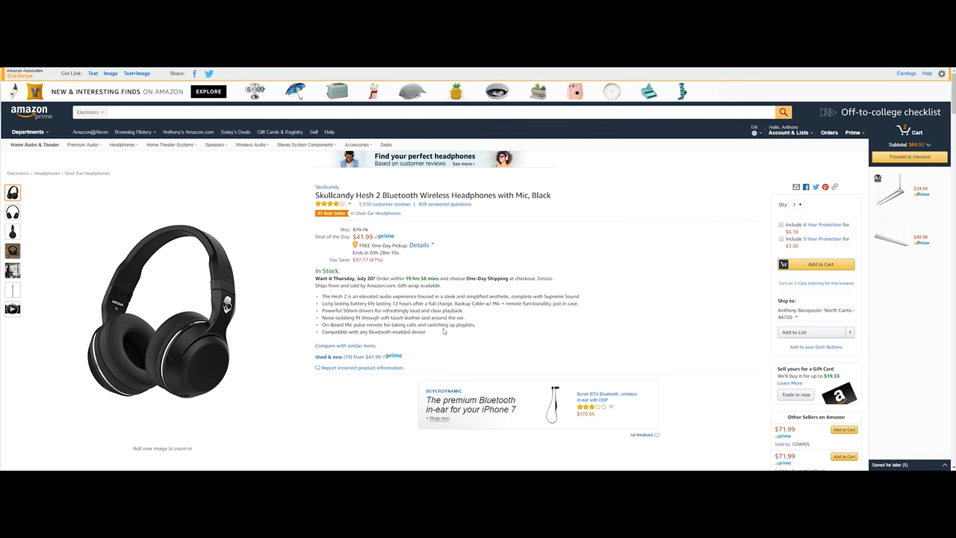
{"action": "mouse_move", "coordinate": [161, 314]}
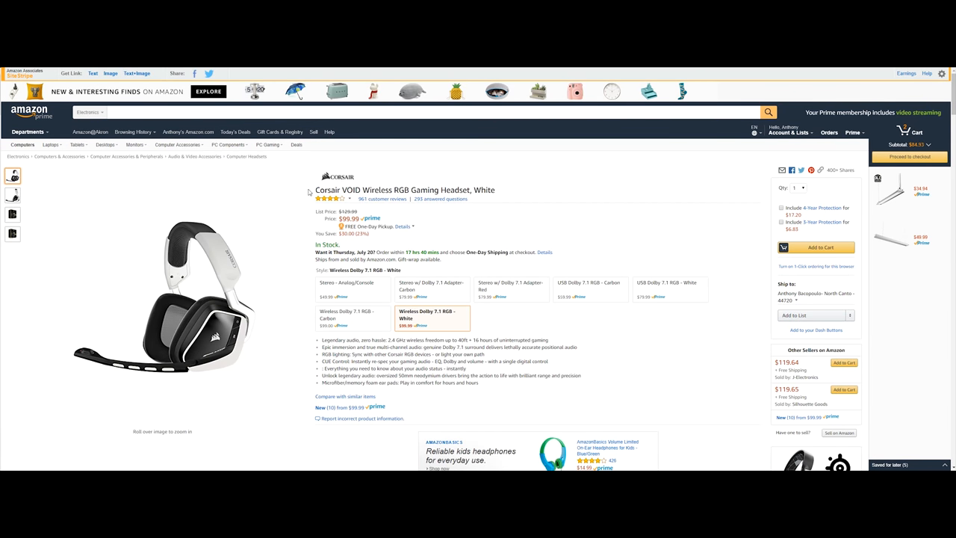
{"action": "mouse_move", "coordinate": [425, 184]}
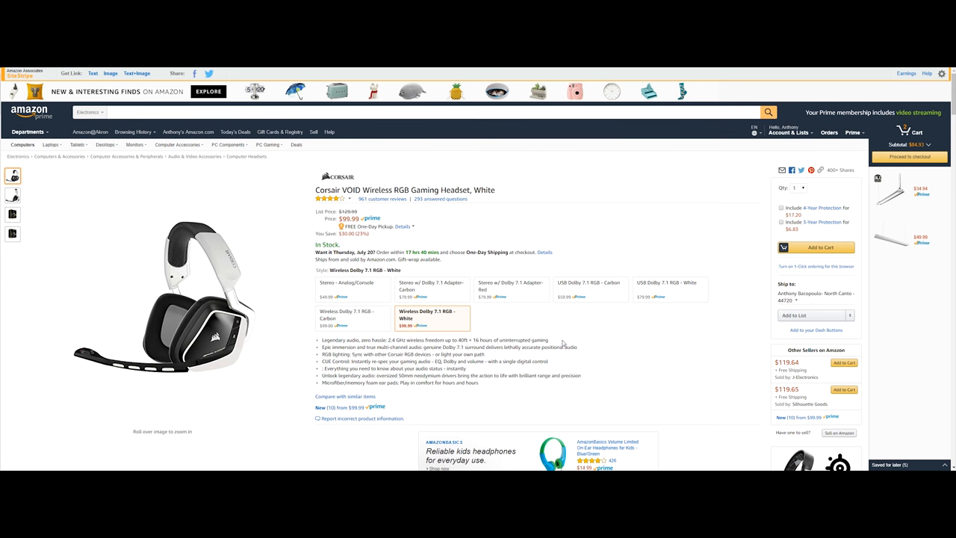
{"action": "mouse_move", "coordinate": [439, 352]}
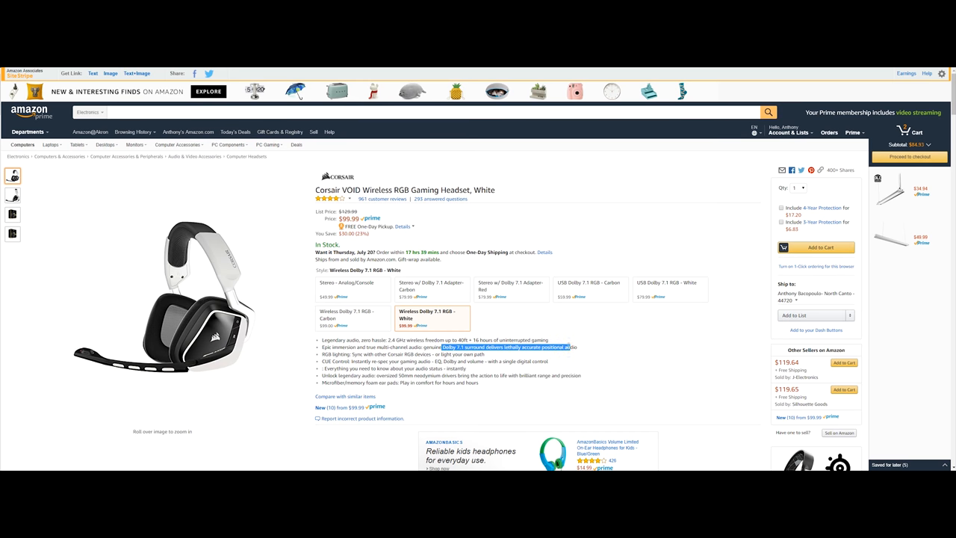
{"action": "left_click", "coordinate": [508, 346]}
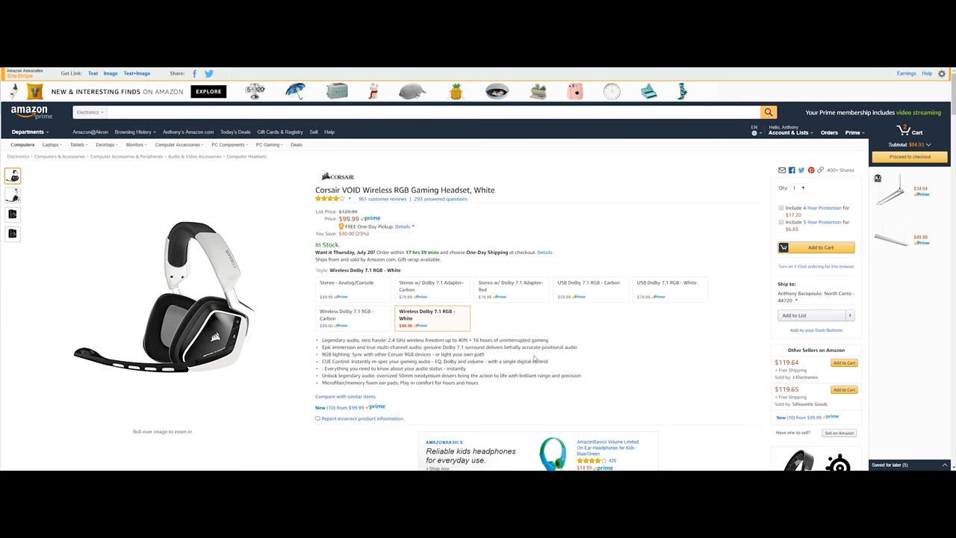